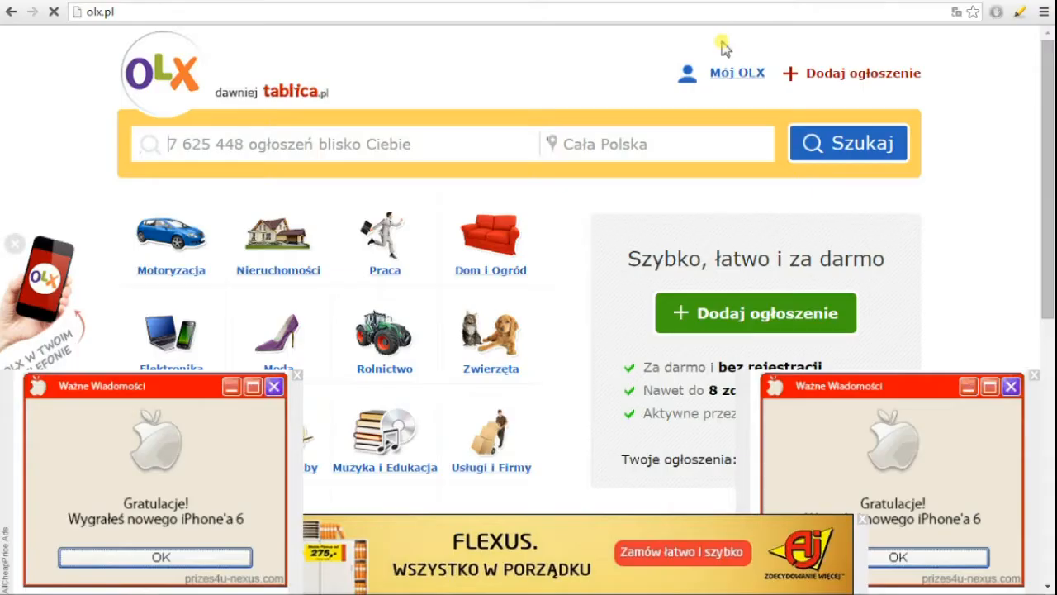
mouse_move(907, 346)
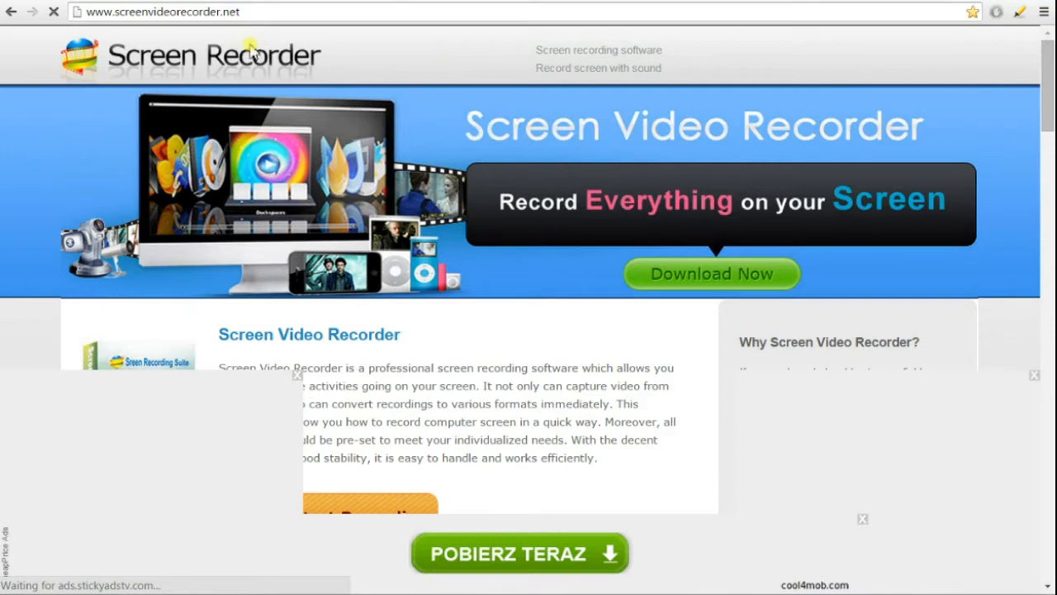
mouse_move(727, 57)
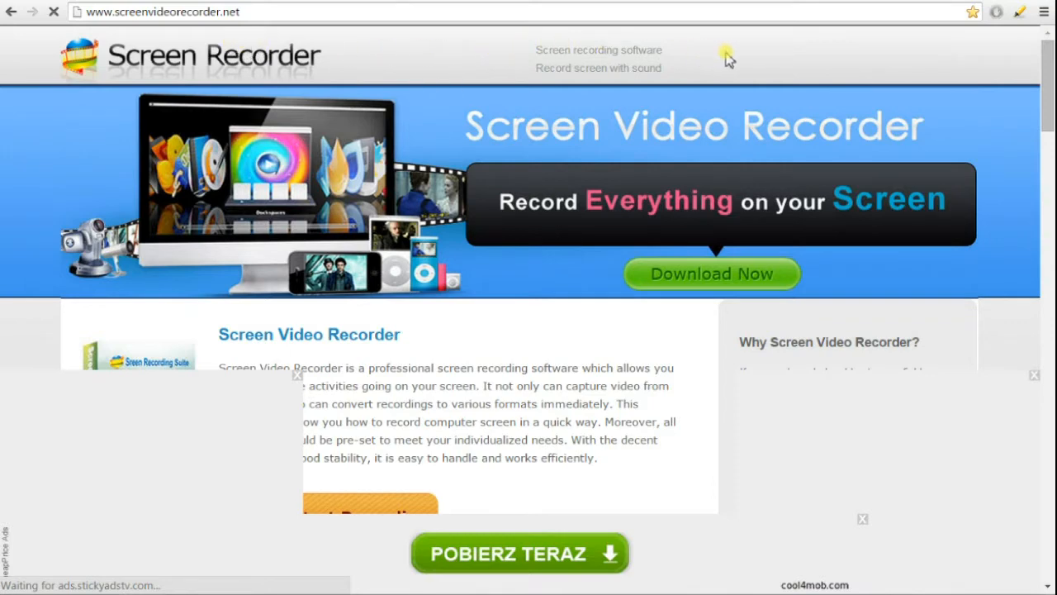
mouse_move(742, 59)
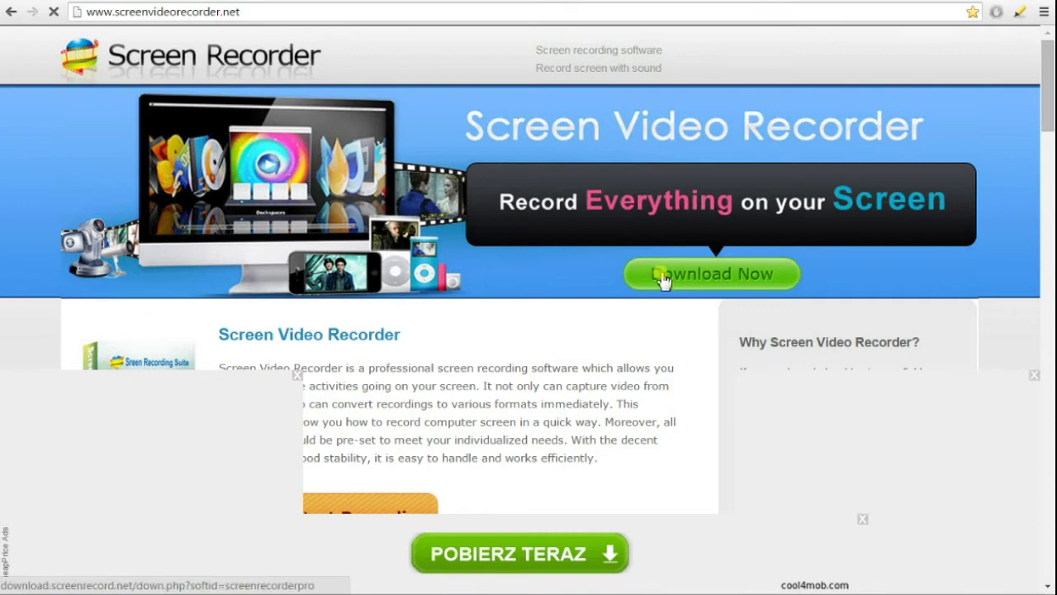
Step: Browse to the Screen Video Recorder site, where pop-up ads cover the page
left_click(711, 274)
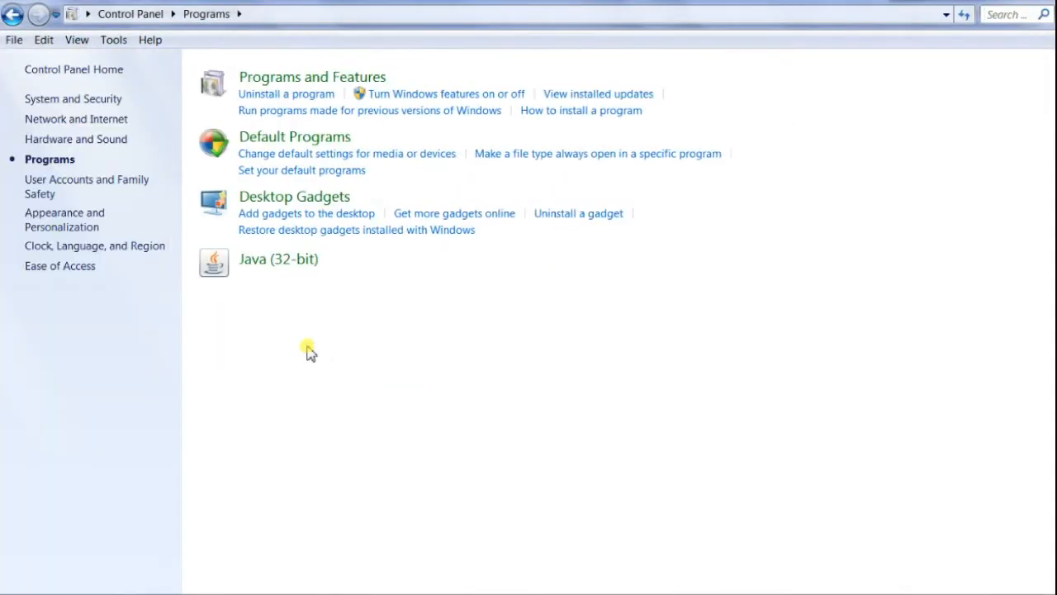
mouse_move(311, 97)
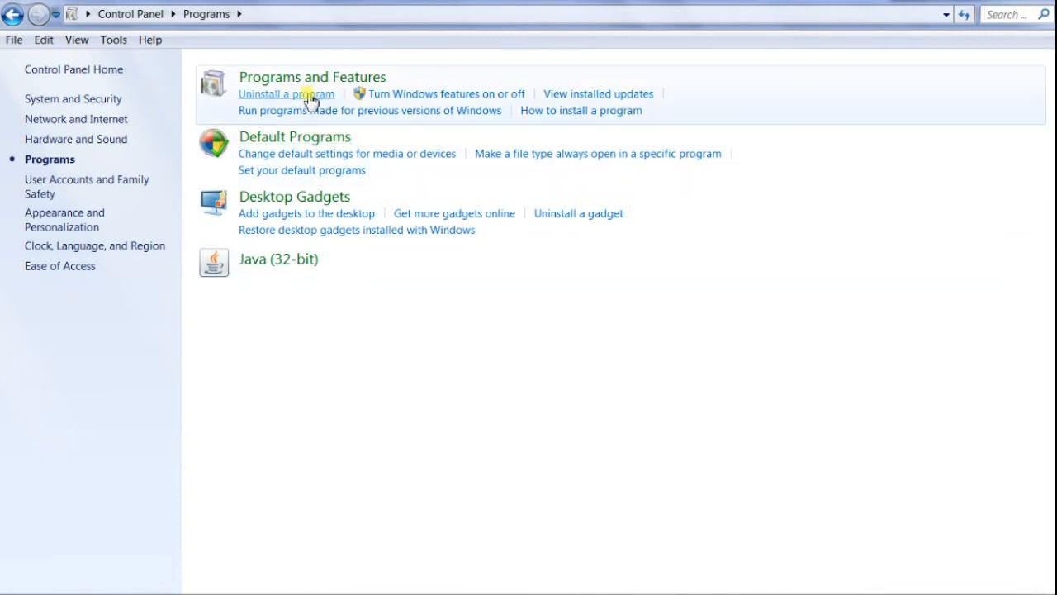
Step: Show the Programs and Features list via 'Uninstall a program' and scroll through the 99 entries
left_click(287, 92)
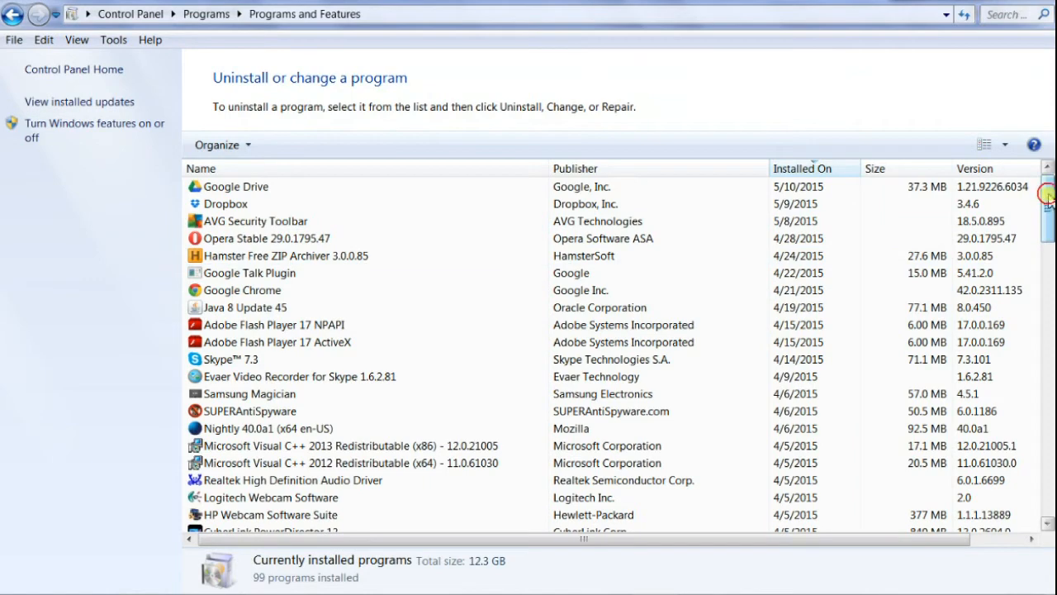
scroll("down", 3)
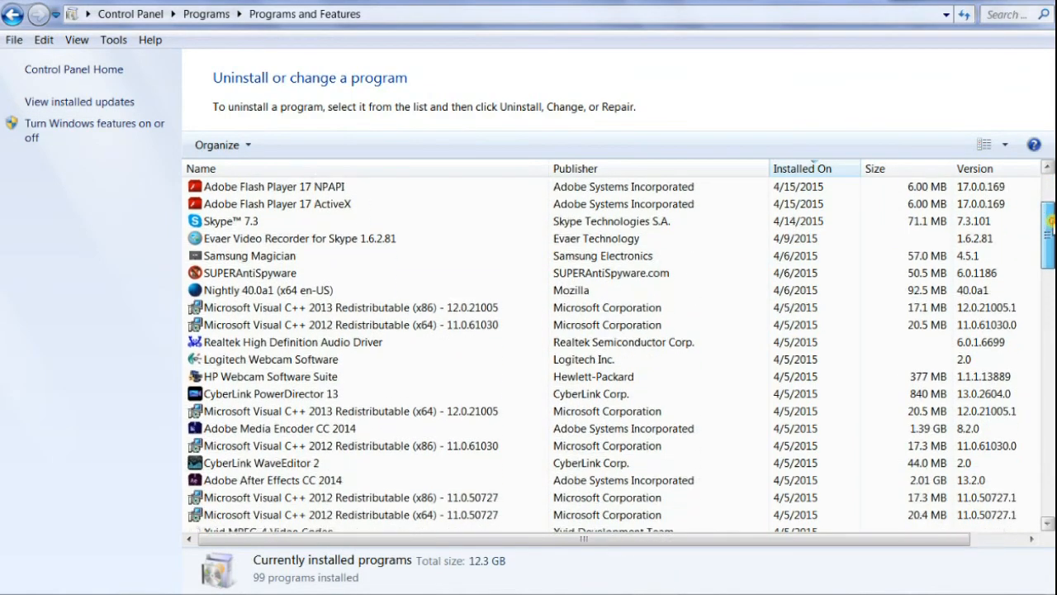
scroll("down", 3)
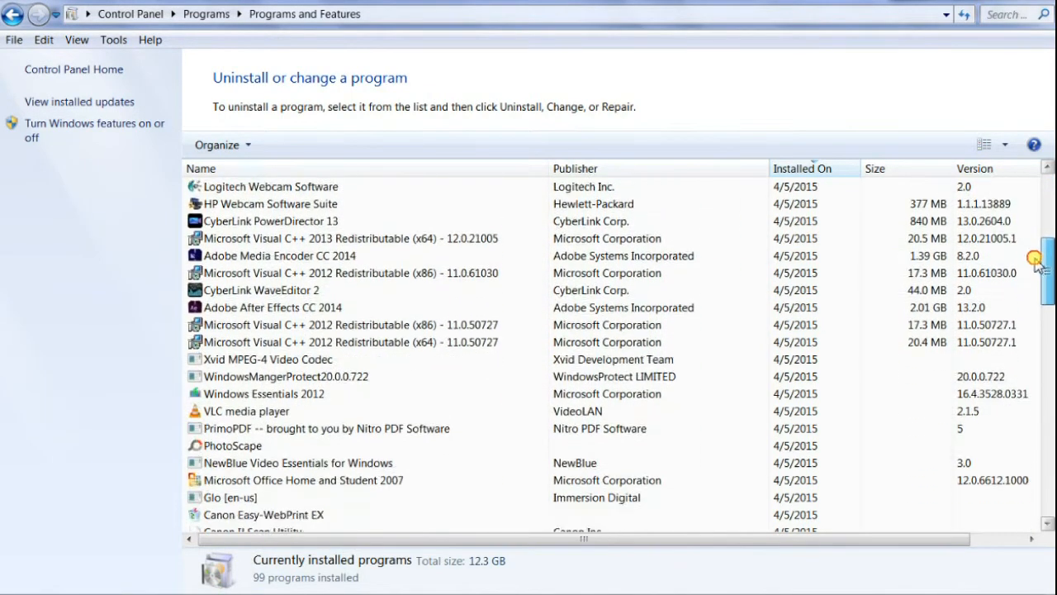
scroll("down", 3)
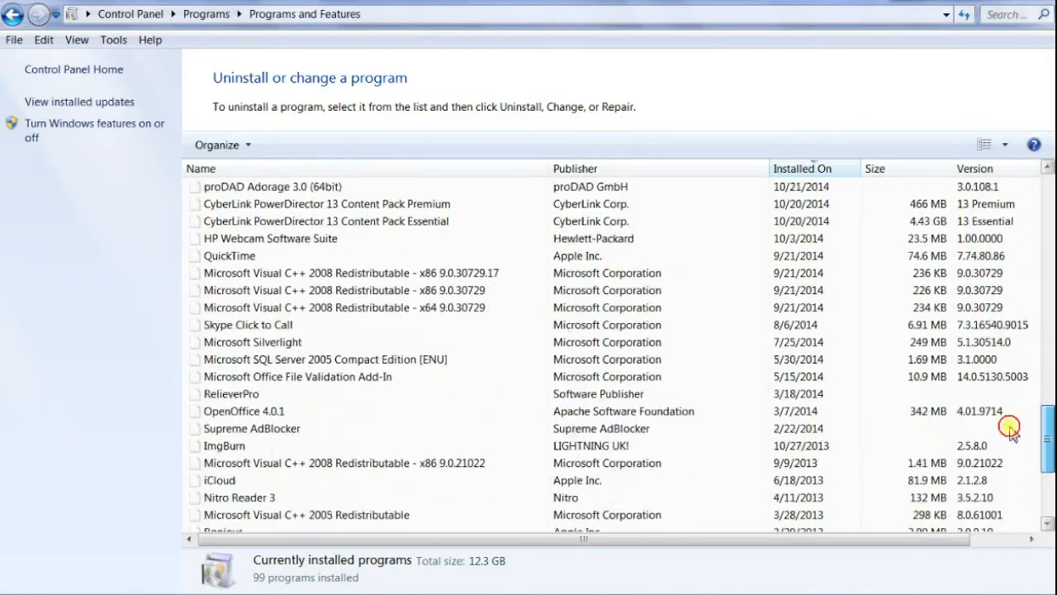
scroll("down", 3)
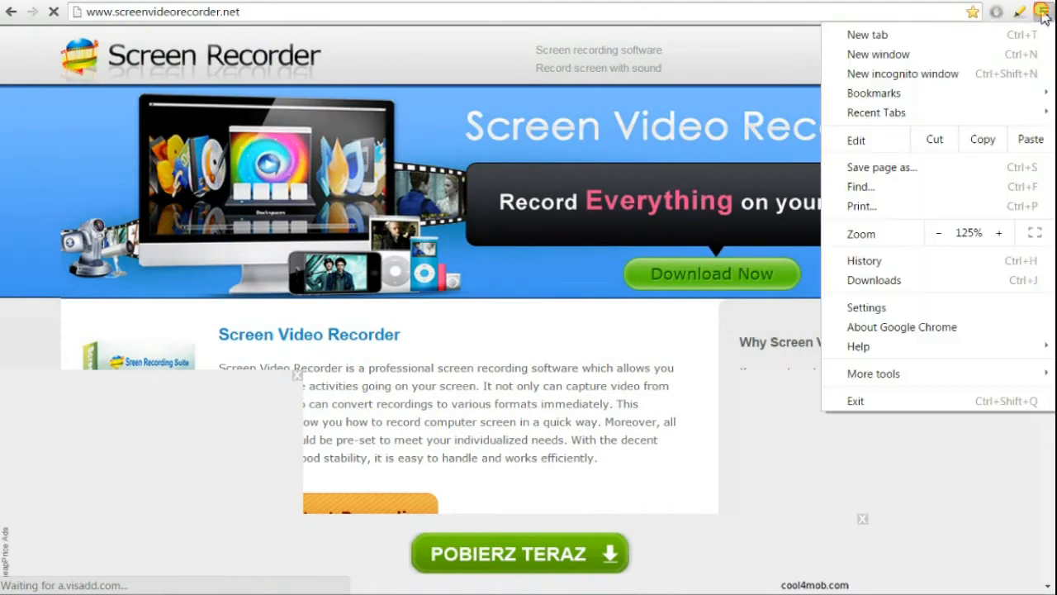
Step: Delete the Google Webspam Report extension from Chrome's Extensions page
left_click(865, 306)
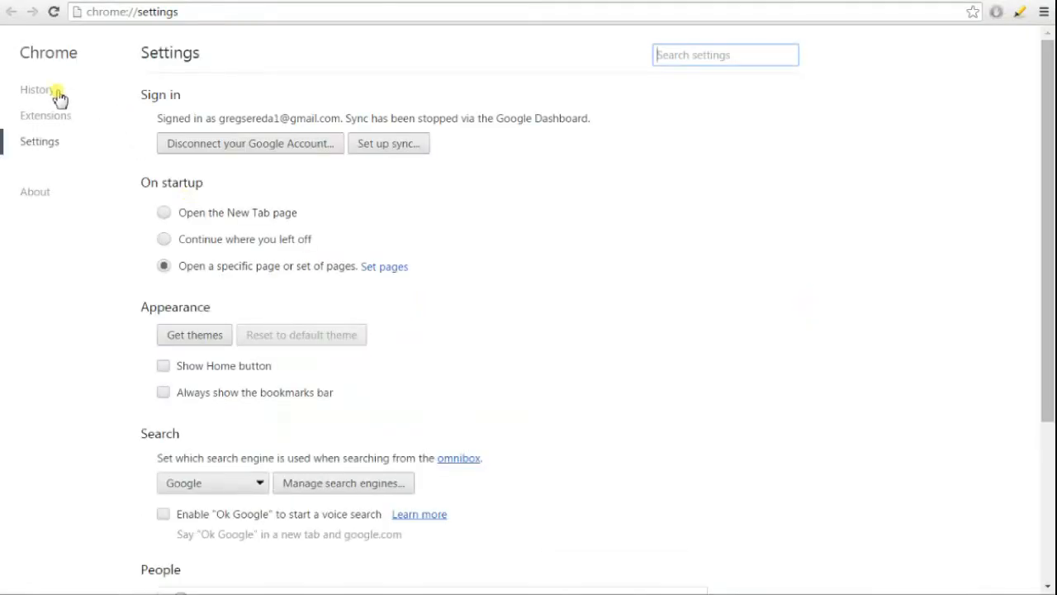
left_click(36, 89)
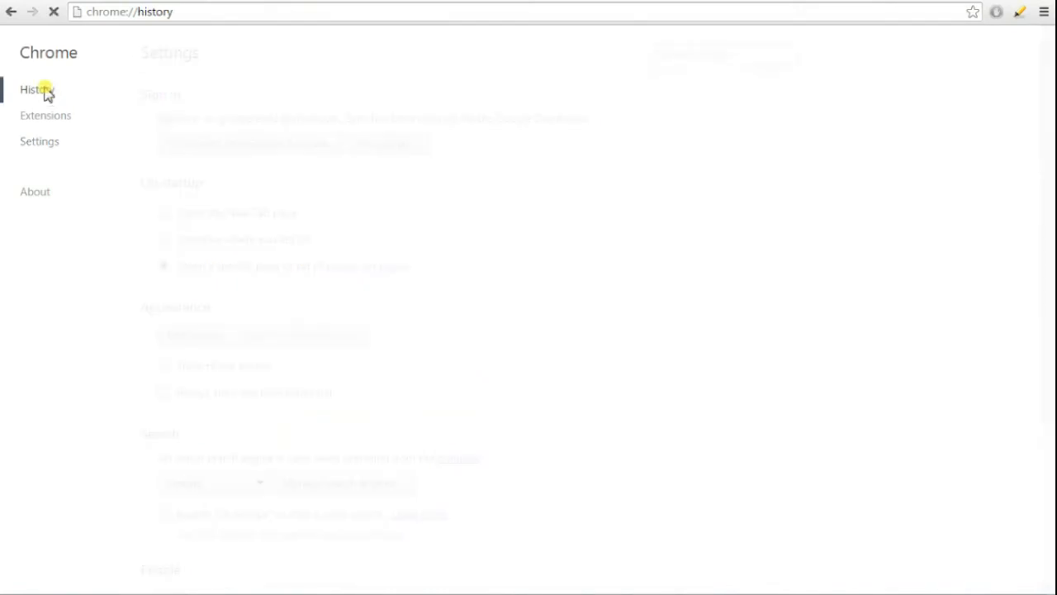
left_click(46, 116)
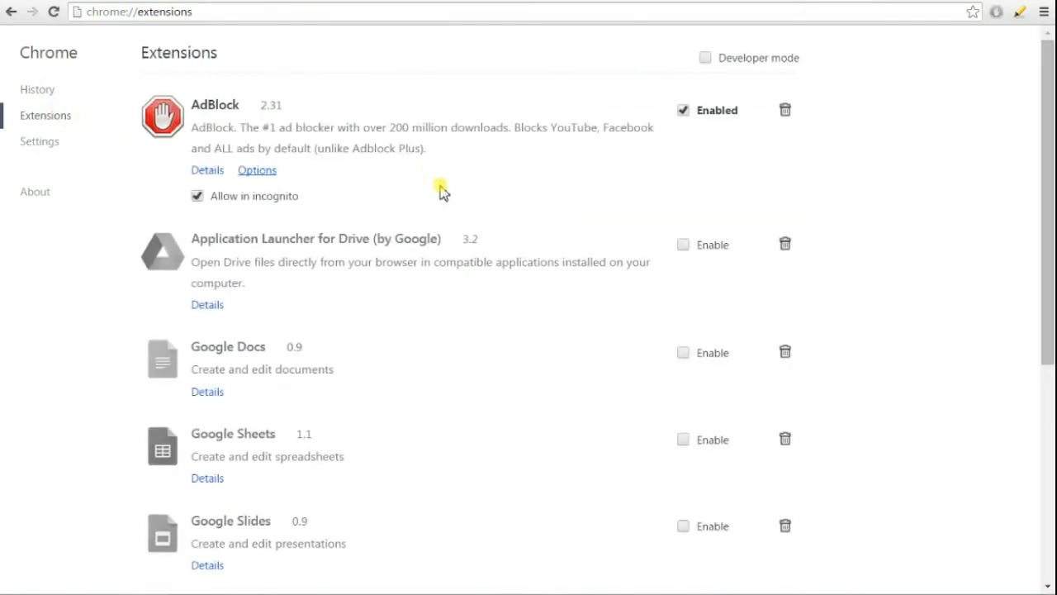
scroll("down", 3)
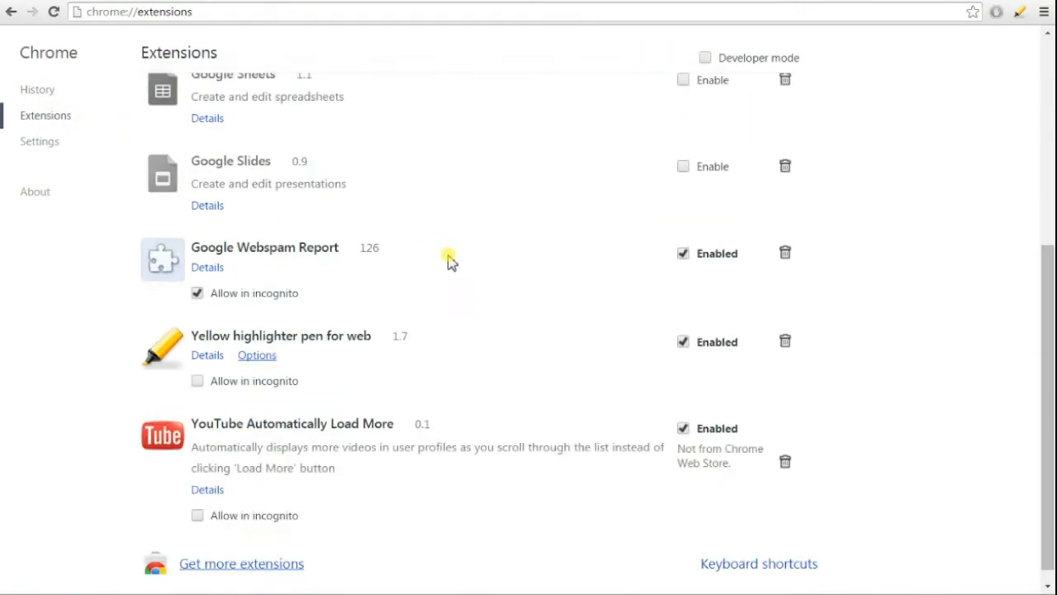
mouse_move(643, 271)
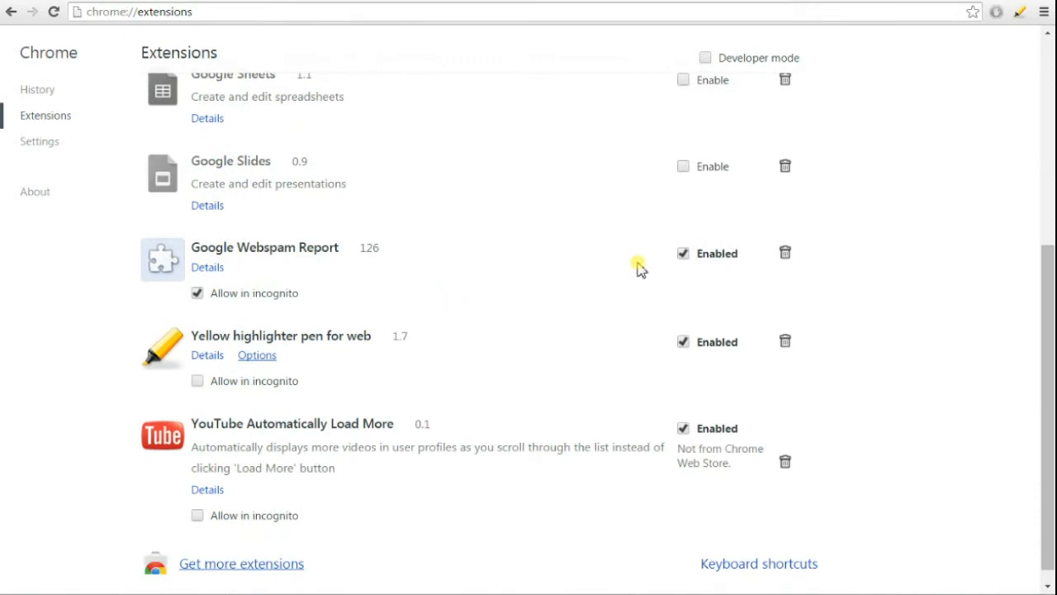
mouse_move(787, 252)
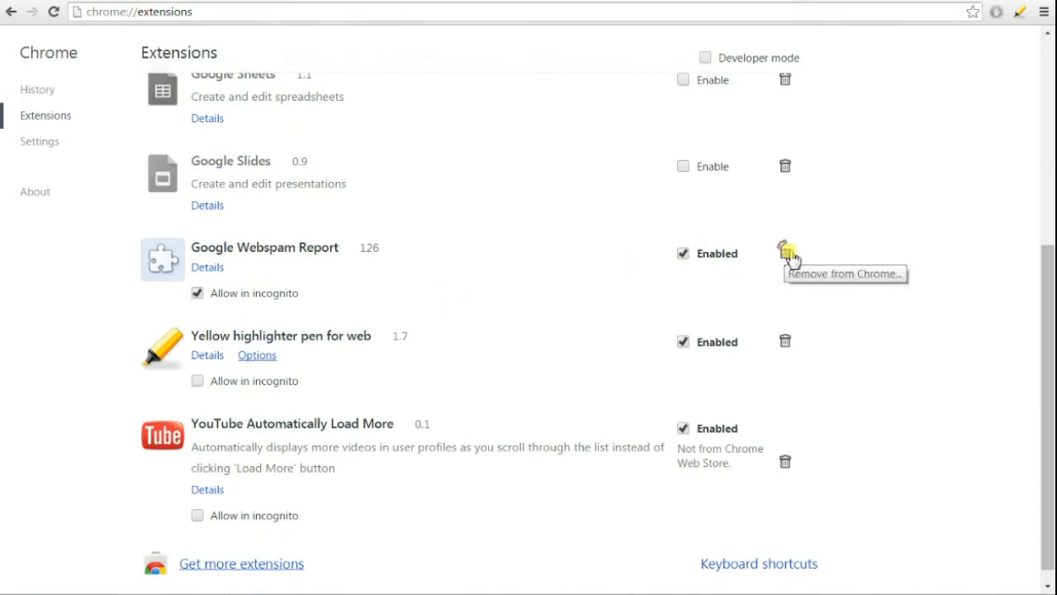
left_click(783, 254)
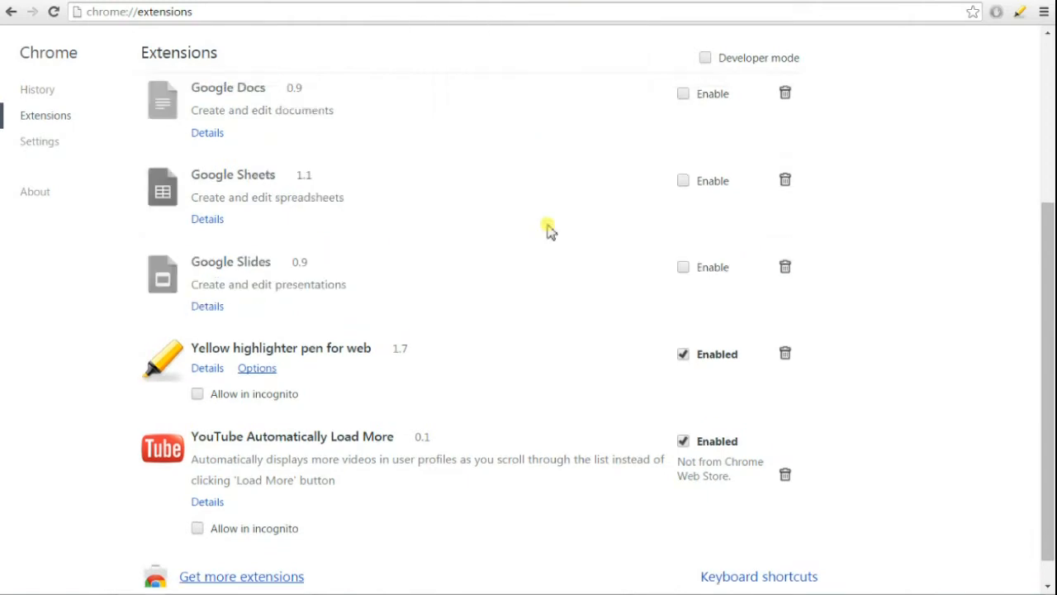
scroll("up", 3)
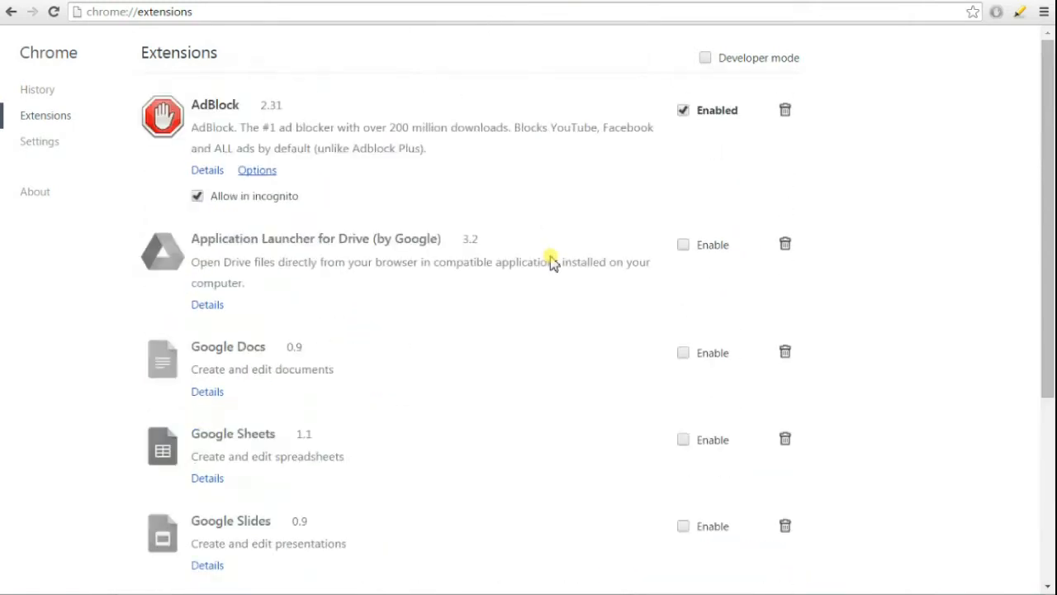
mouse_move(884, 3)
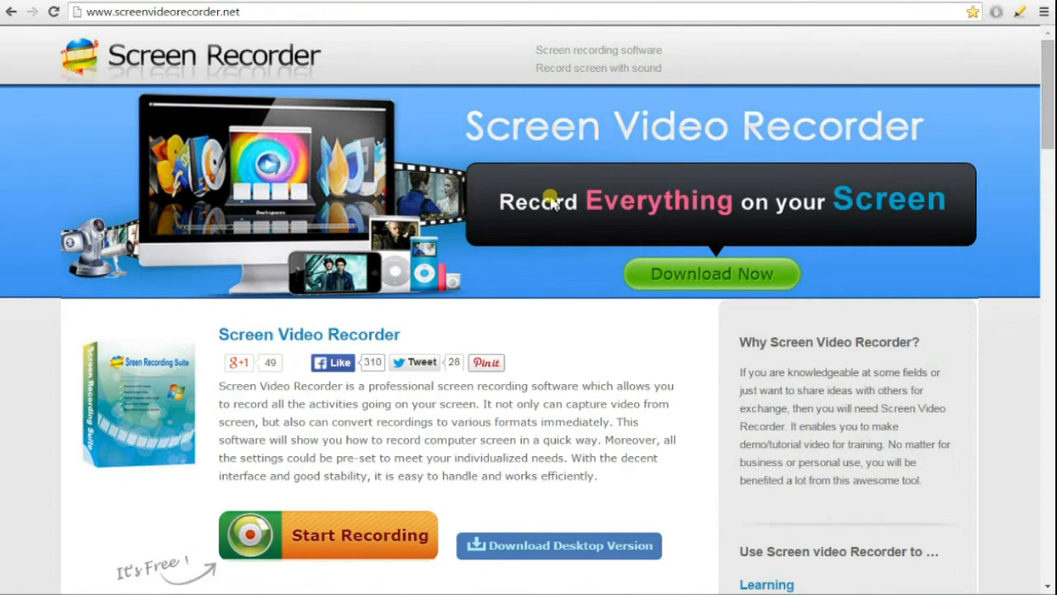
mouse_move(625, 202)
type("olx.pl")
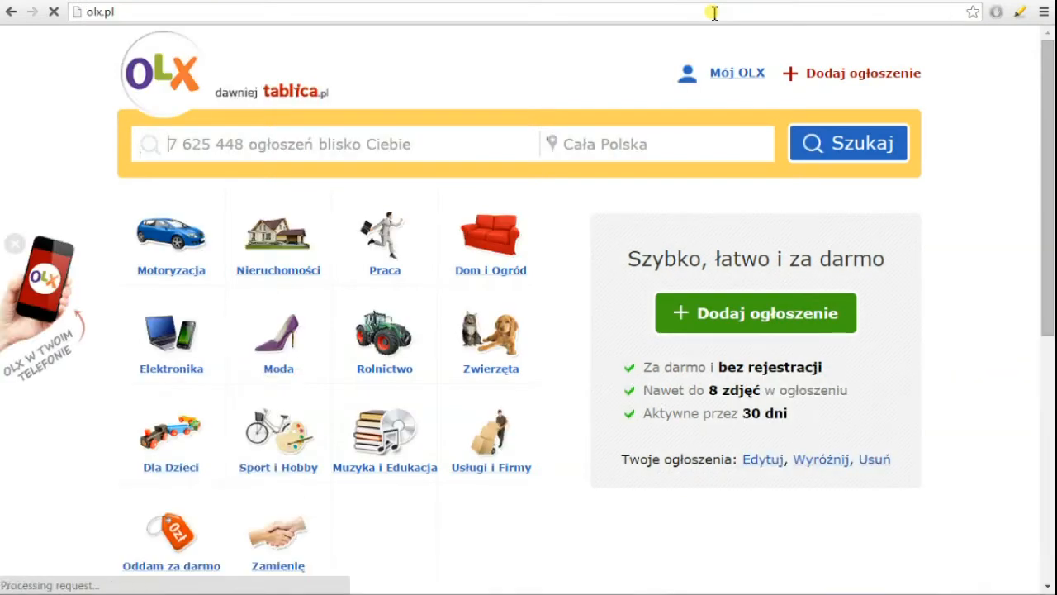
mouse_move(657, 123)
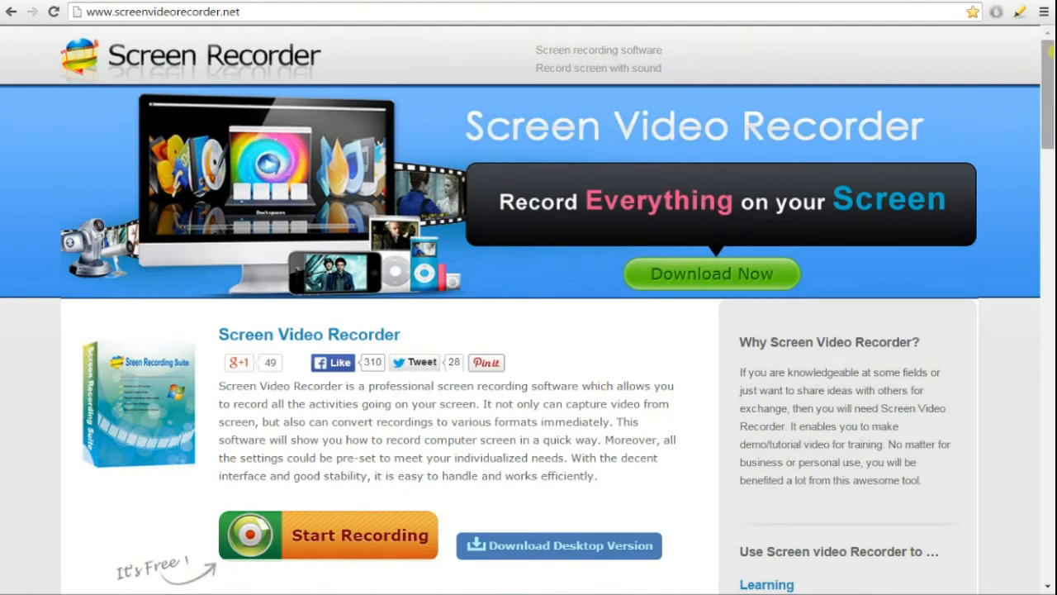
Step: Reload the sites to confirm no pop-ups appear, then bring up the Windows Start menu
left_click(157, 11)
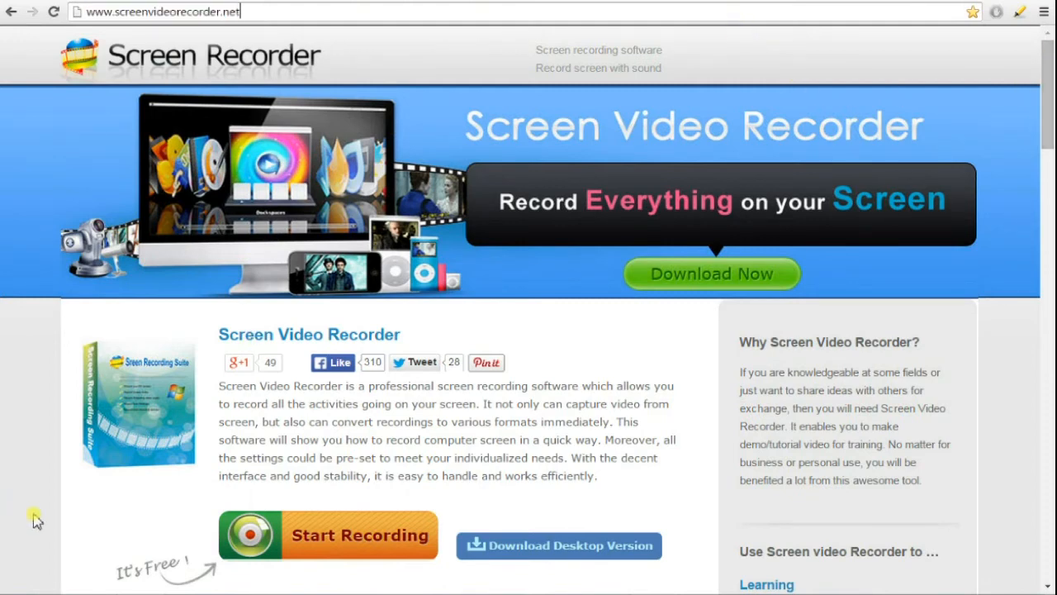
left_click(13, 591)
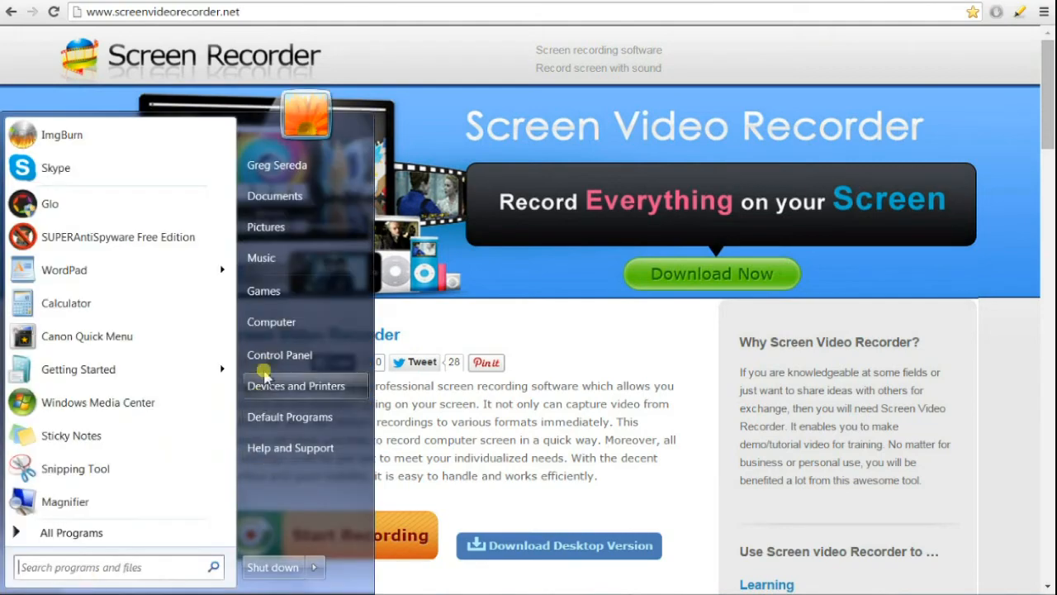
Step: Reach 'Uninstall a program' from Control Panel and sort the list by the Installed On column
left_click(279, 353)
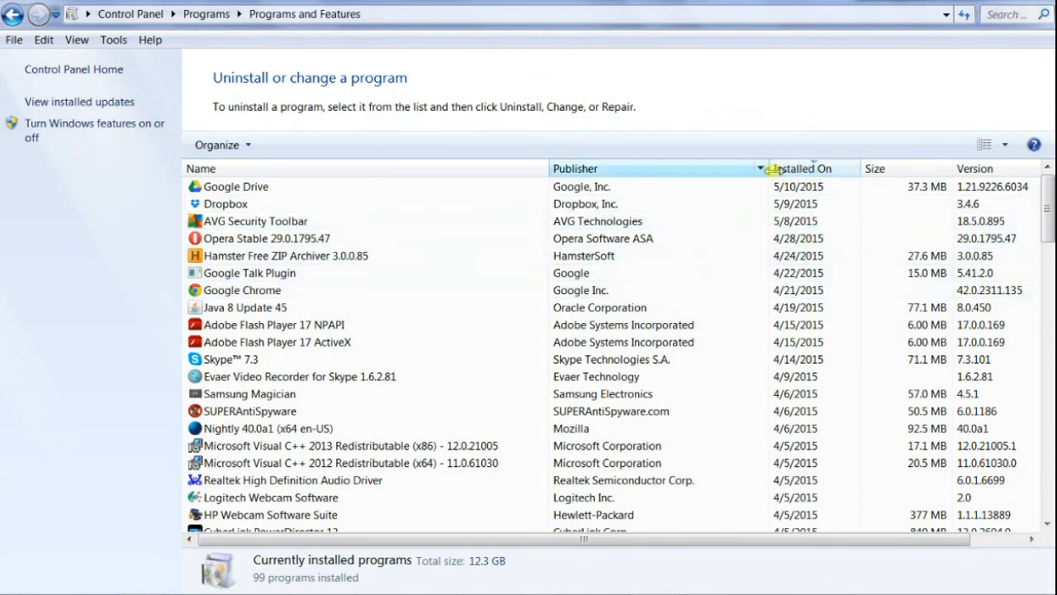
left_click(800, 168)
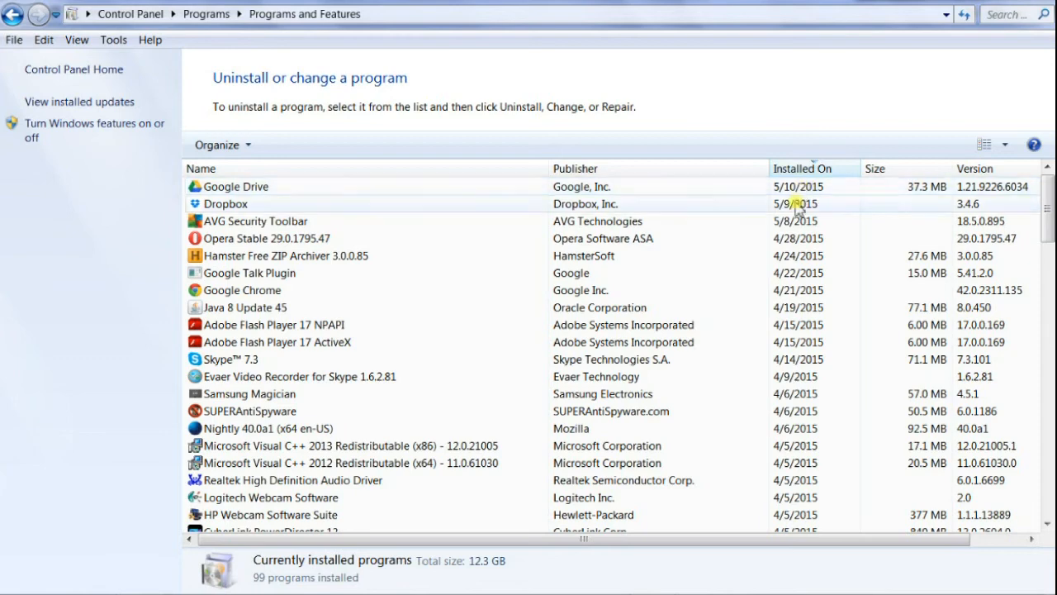
mouse_move(727, 317)
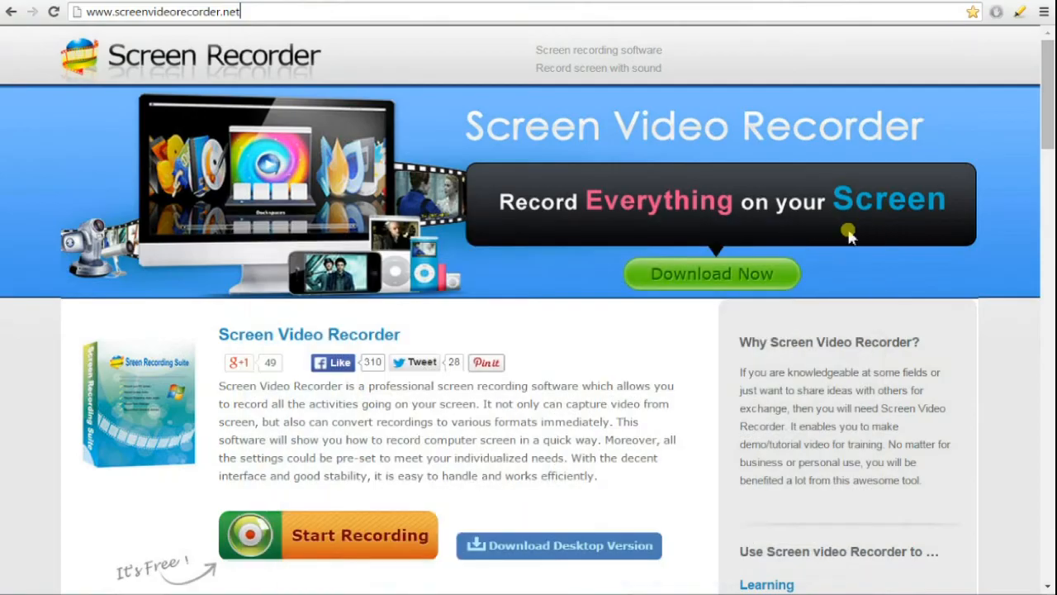
mouse_move(860, 114)
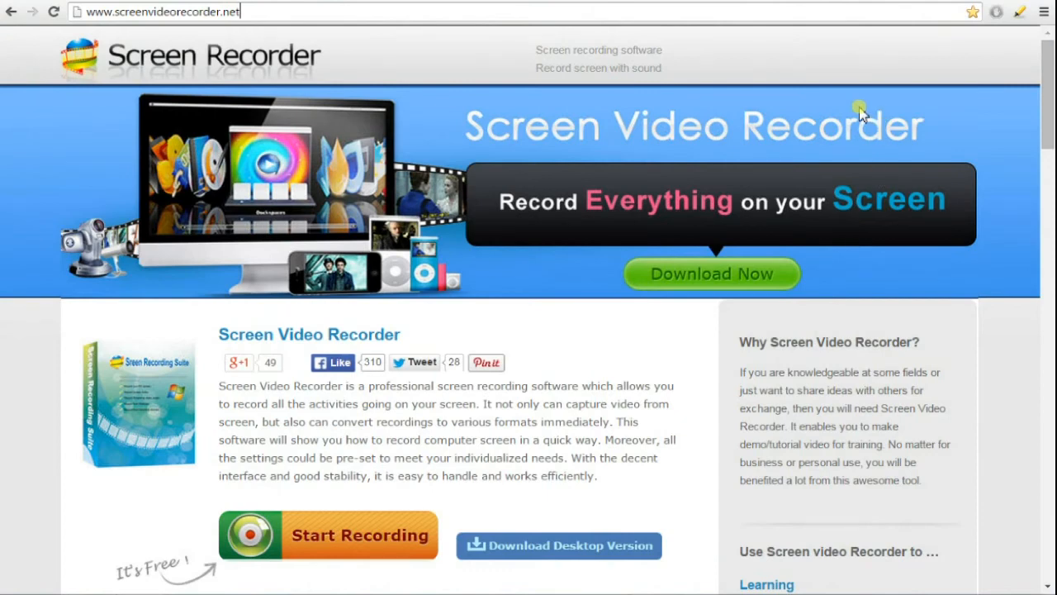
mouse_move(950, 63)
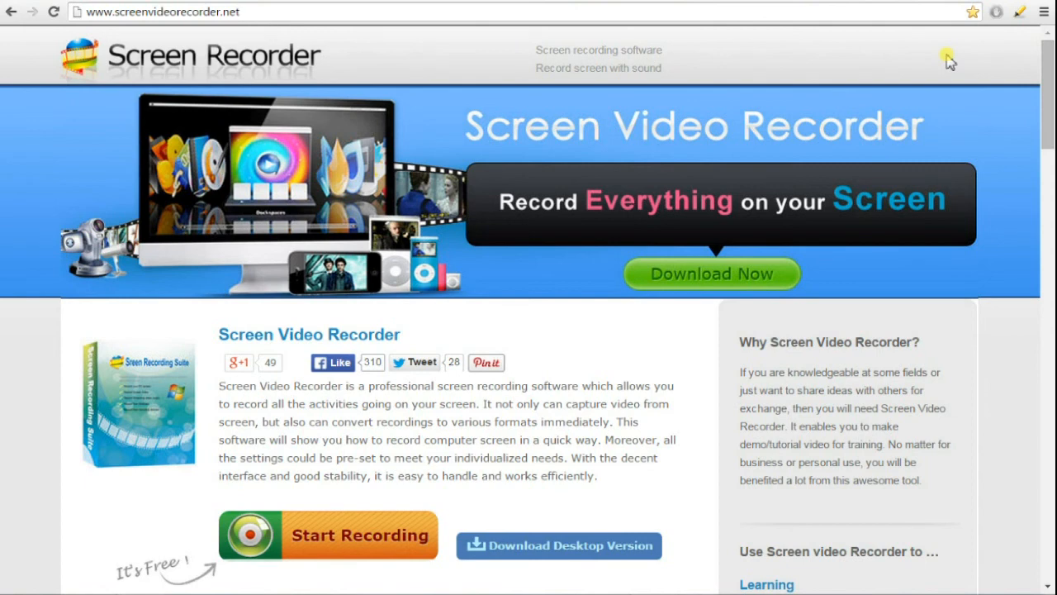
left_click(240, 12)
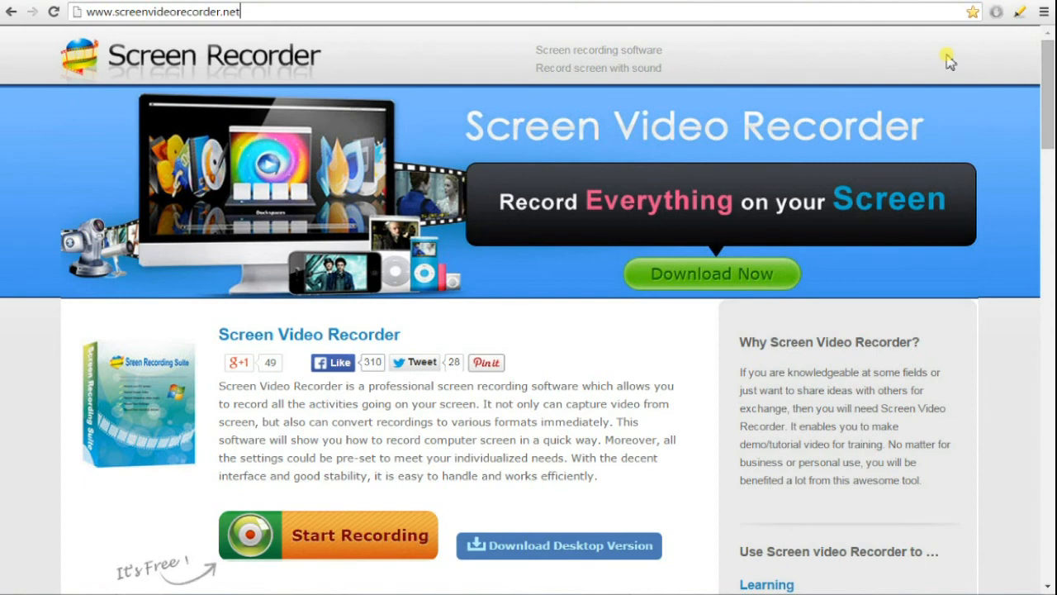